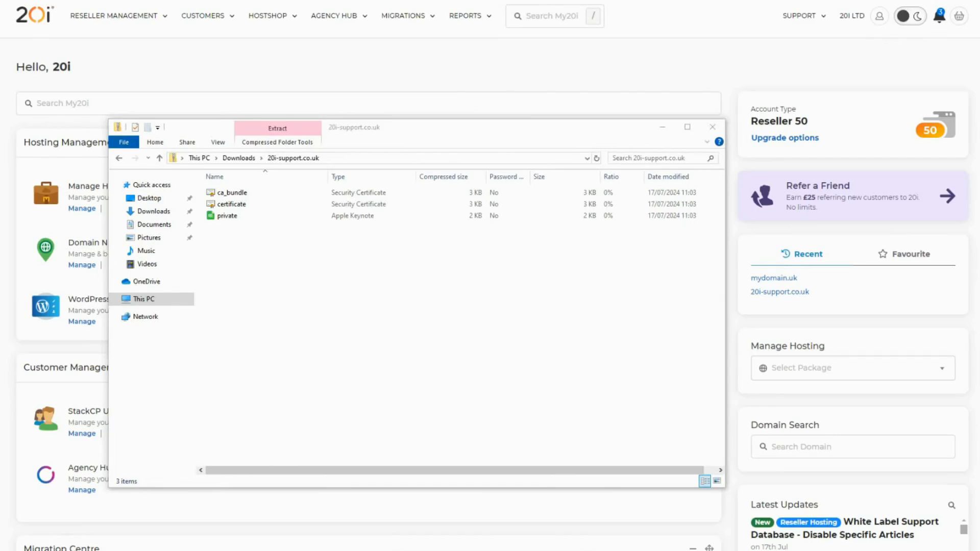
- Close the File Explorer folder with the extracted 20i-support.co.uk certificate files
click(711, 127)
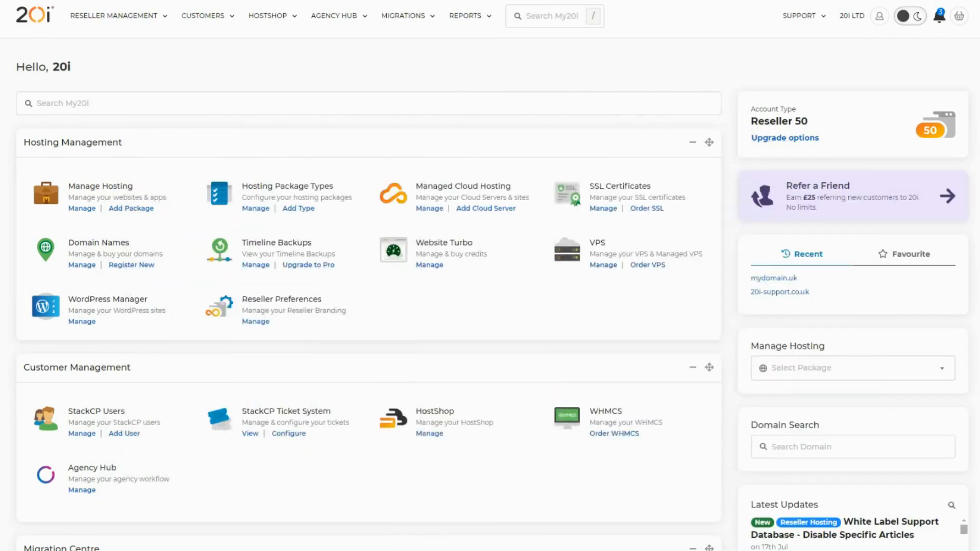
mouse_move(504, 279)
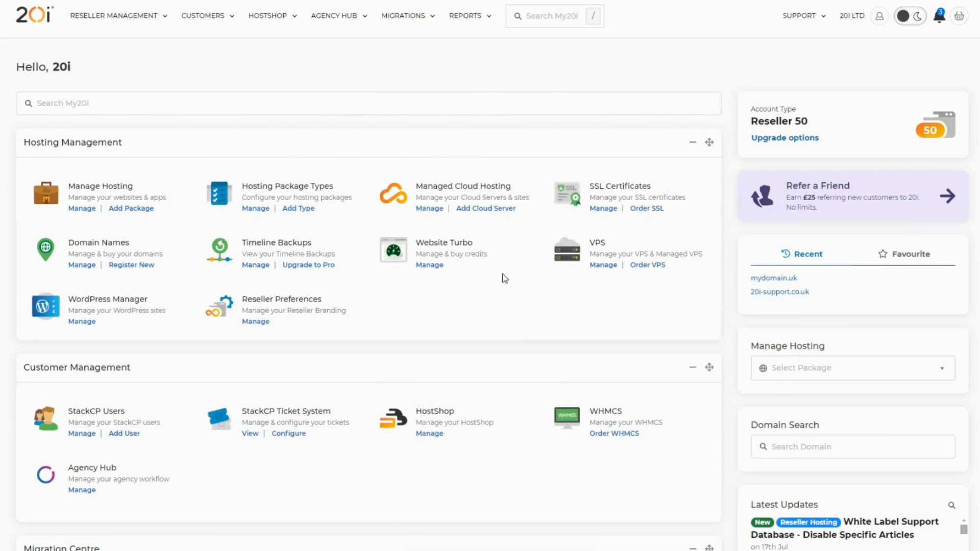
mouse_move(94, 226)
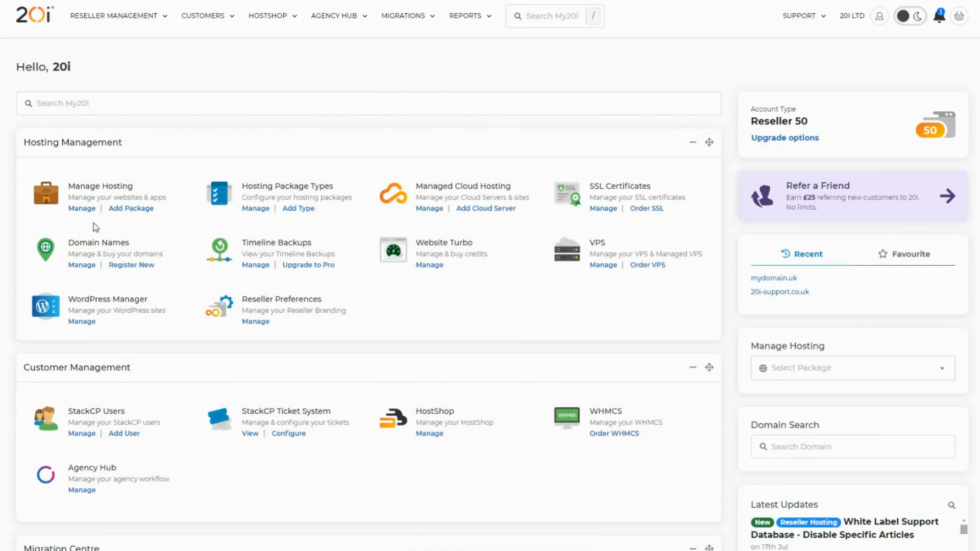
mouse_move(81, 208)
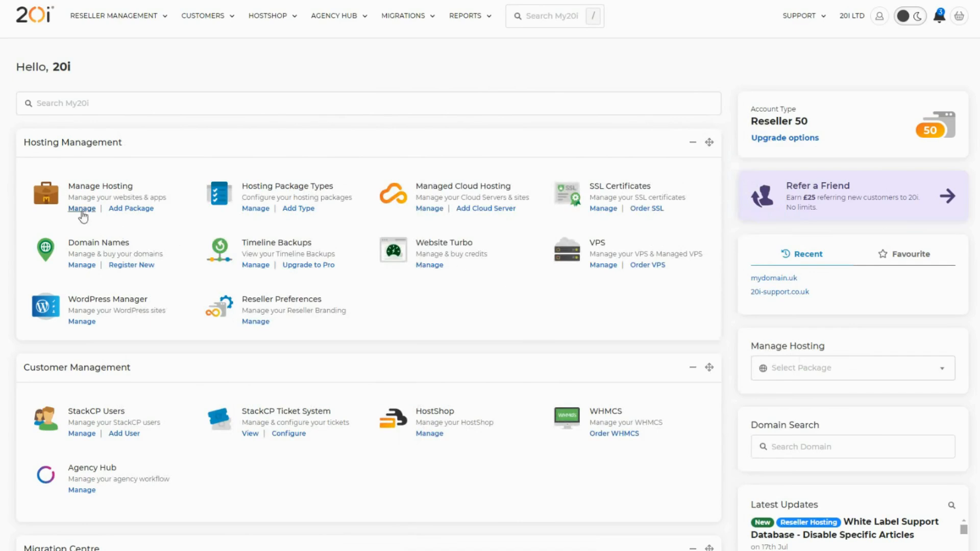
- Open the 20i-support.co.uk package's Manage page from Manage Hosting and scroll to Security
click(81, 208)
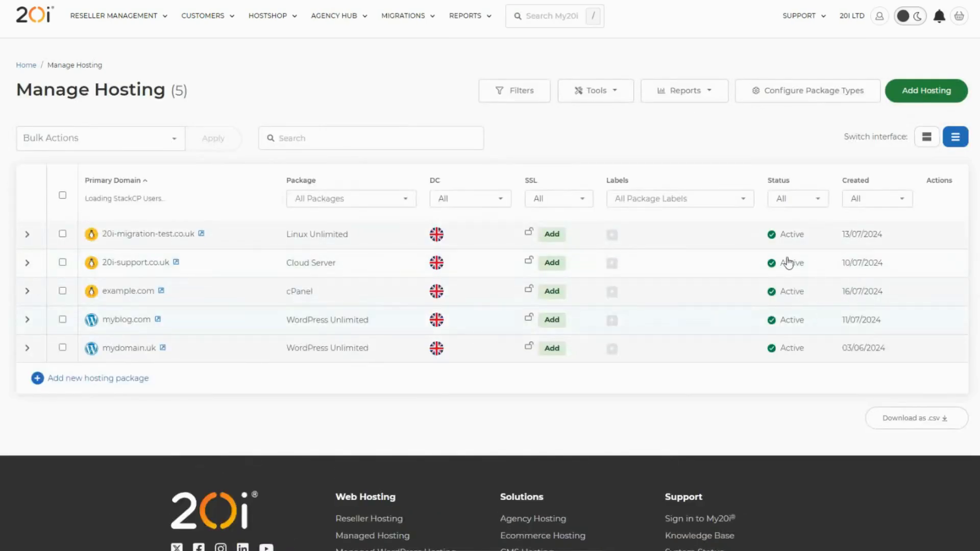
click(900, 274)
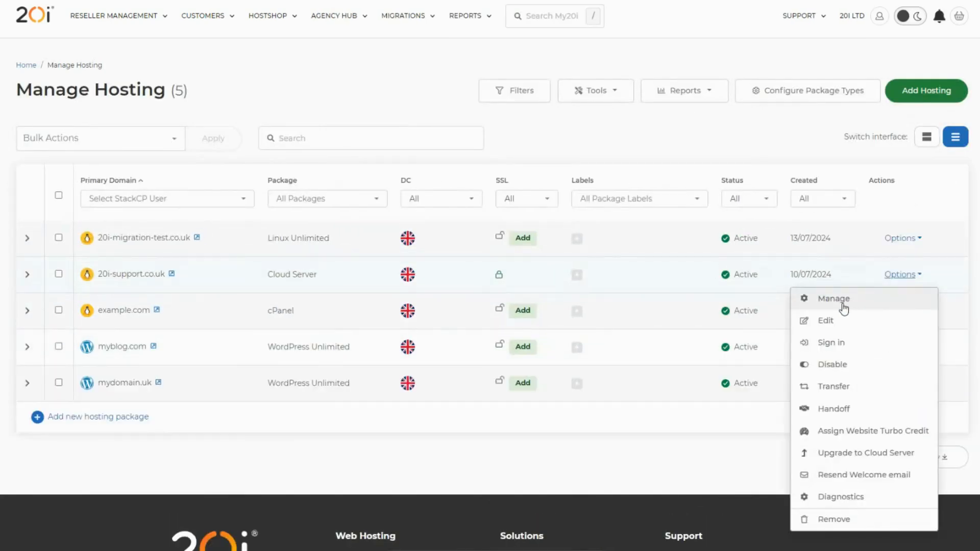
click(833, 298)
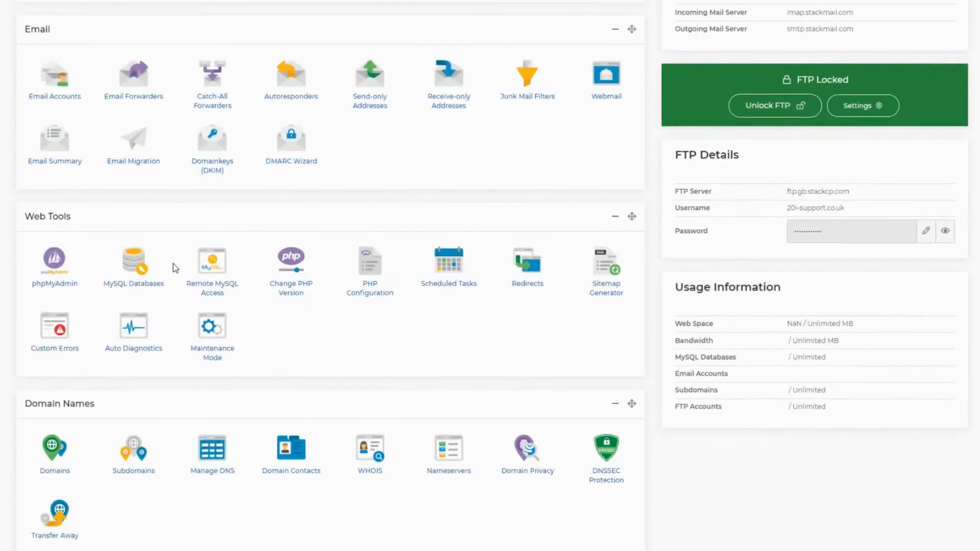
scroll(down, 3)
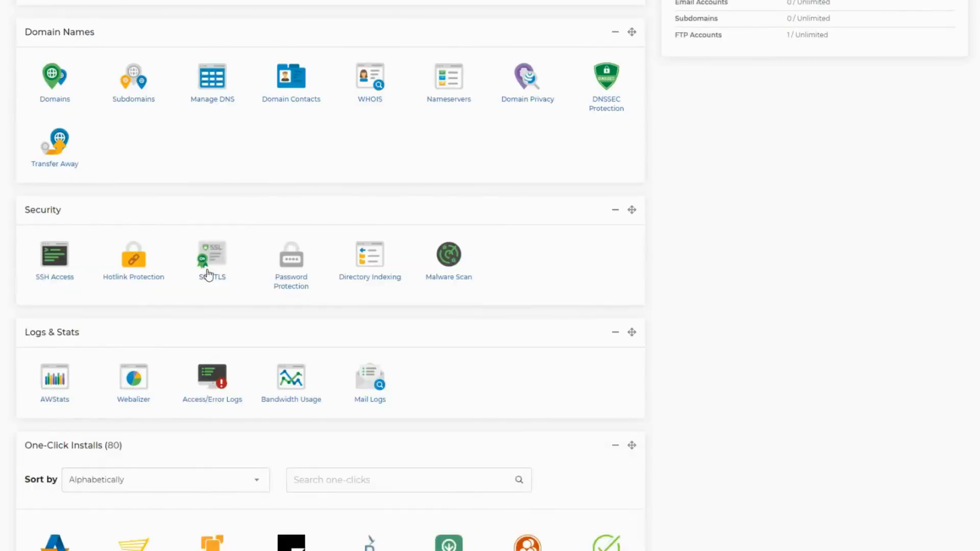
- Paste the 20i-support.co.uk certificate and private key on the SSL/TLS page and install it
click(212, 256)
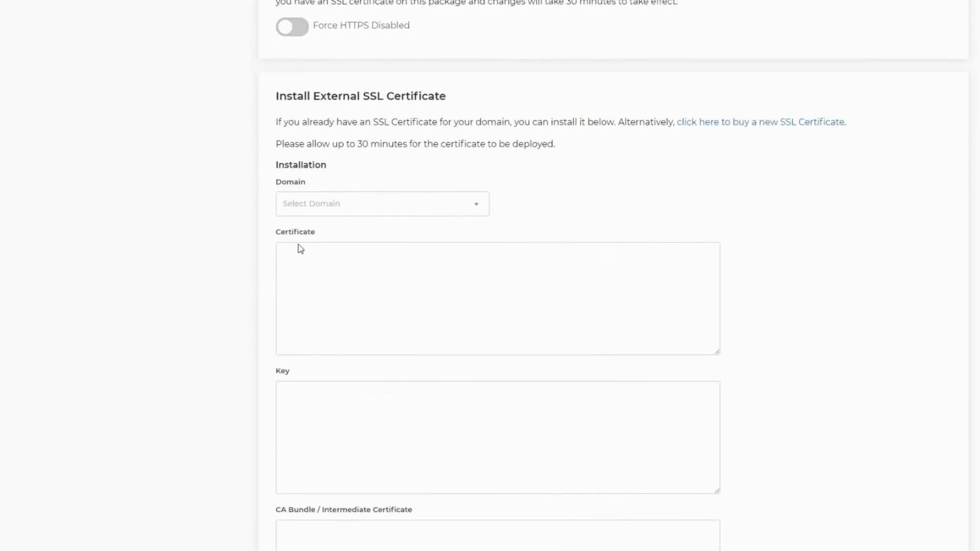
click(381, 203)
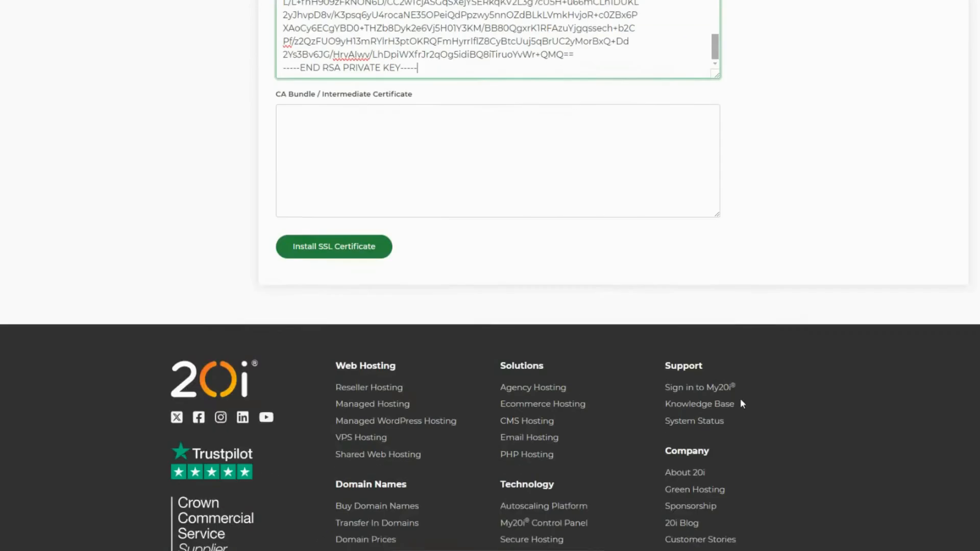
scroll(down, 3)
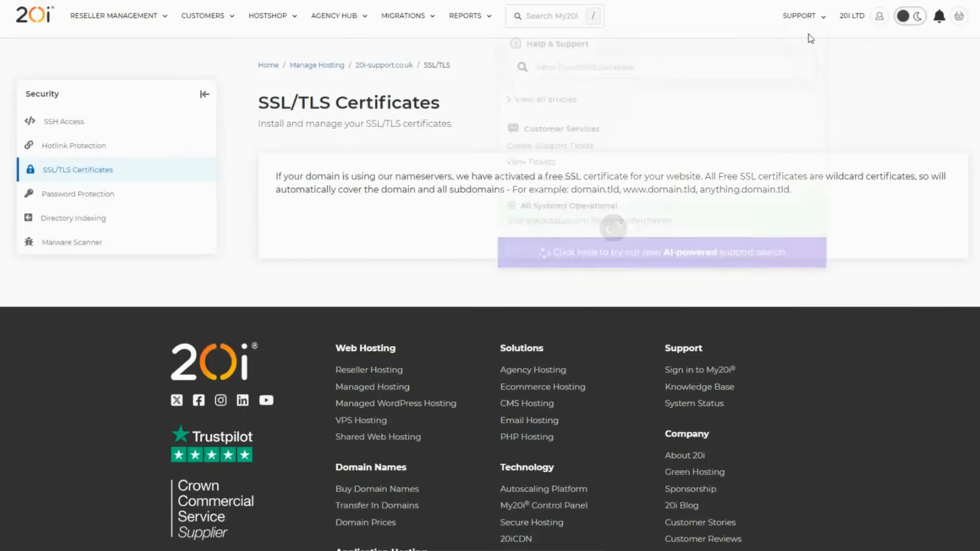
scroll(down, 3)
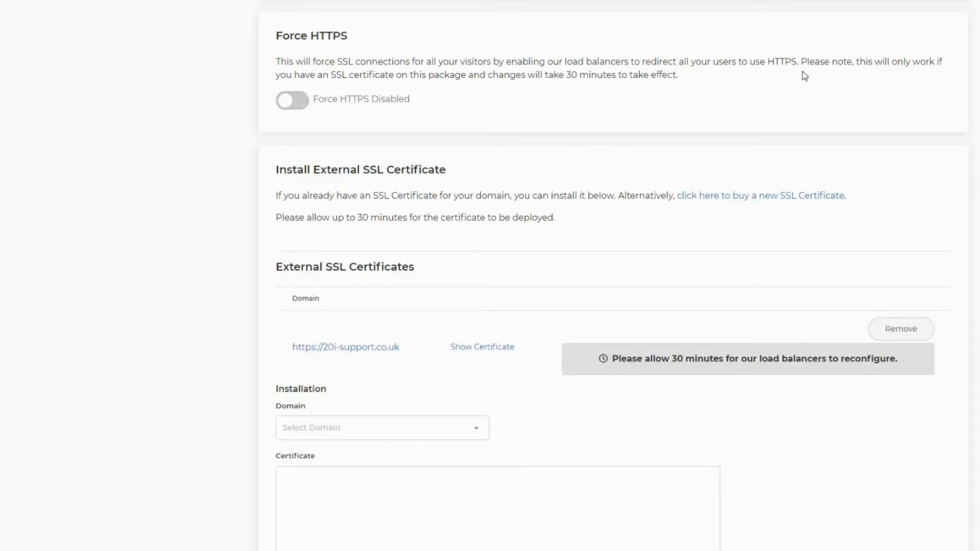